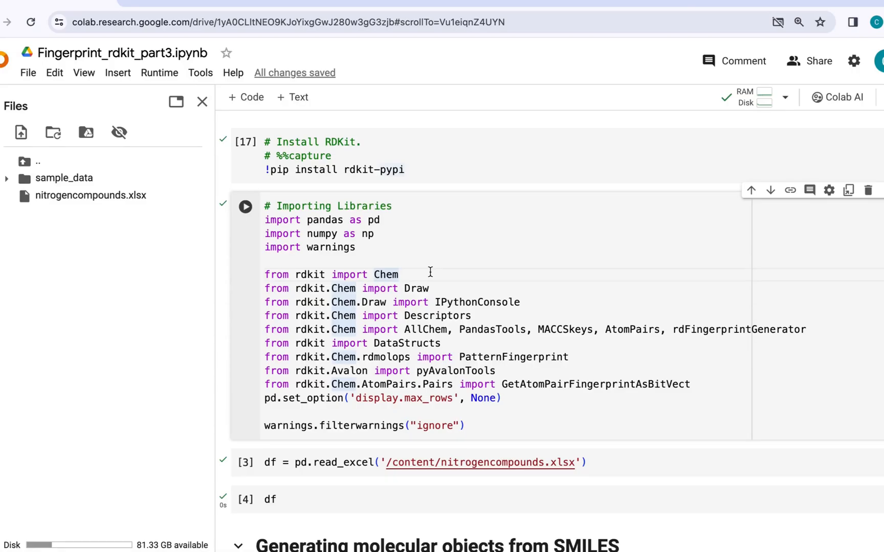
Step: Run the library import cell, then run the RDKit install cell
{"action": "left_click", "coordinate": [399, 274]}
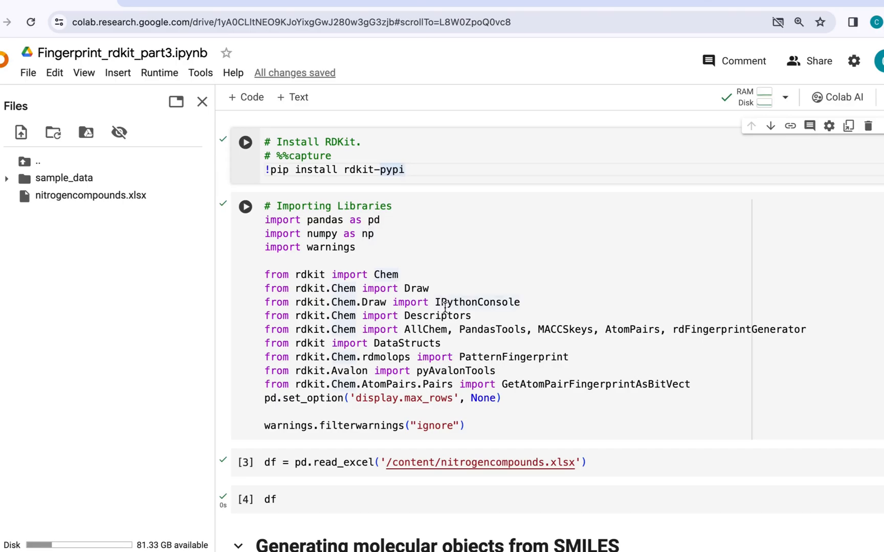
{"action": "left_click", "coordinate": [404, 170]}
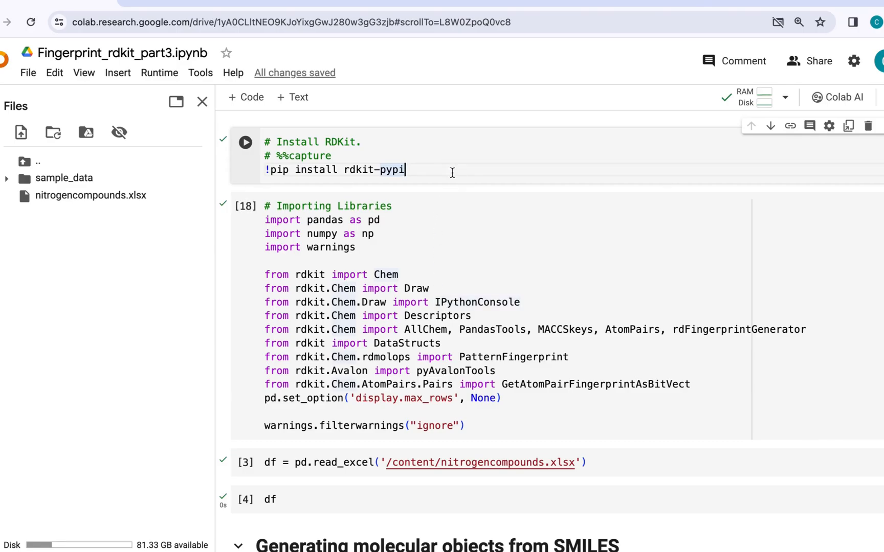
{"action": "left_click", "coordinate": [245, 141]}
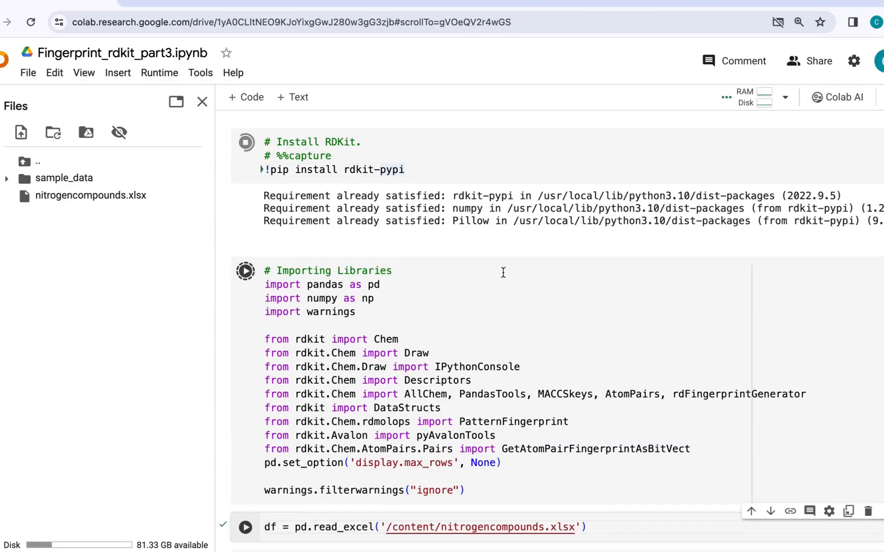
Step: Rerun the imports and view the loaded table of nitrogen compound names and SMILES
{"action": "left_click", "coordinate": [268, 528]}
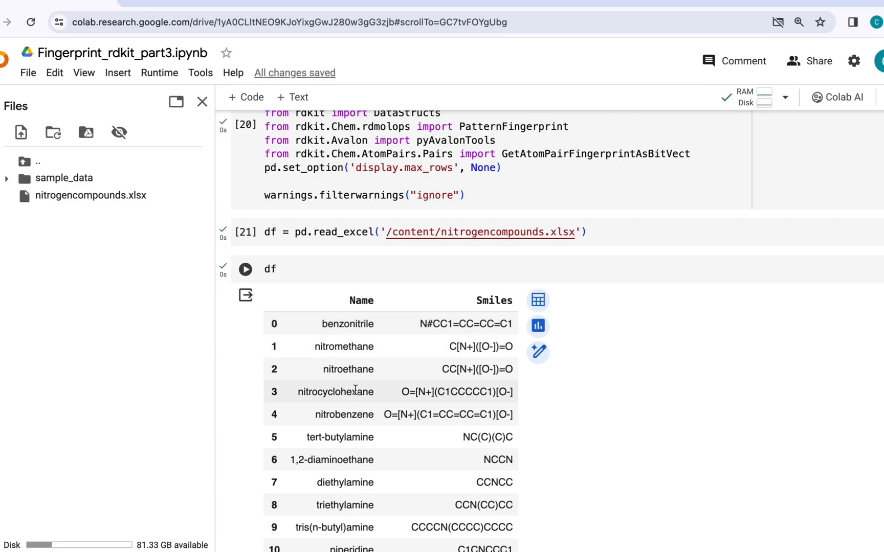
{"action": "scroll", "scroll_direction": "down", "scroll_amount": 3}
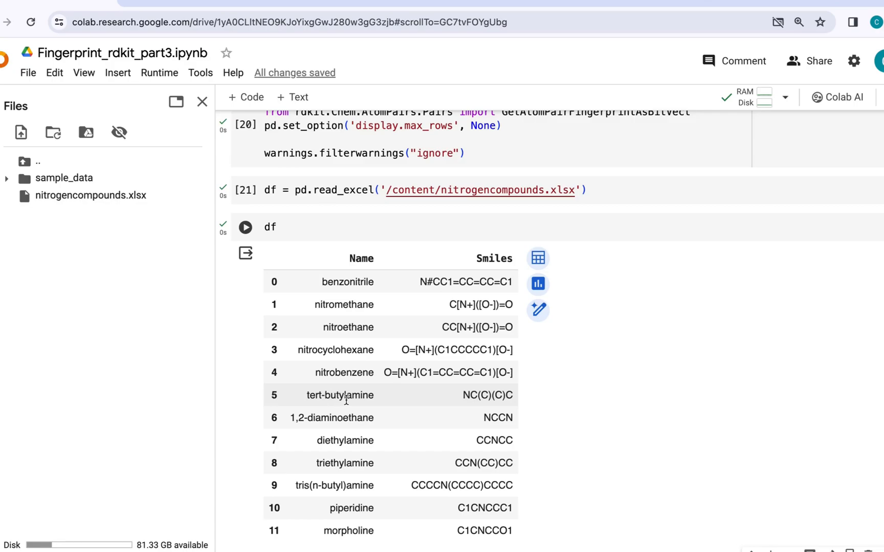
{"action": "mouse_move", "coordinate": [451, 389]}
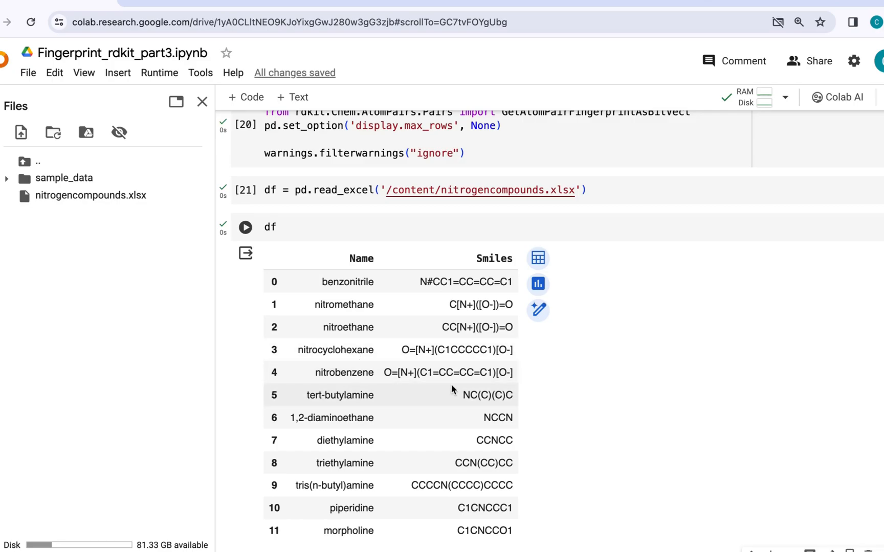
{"action": "scroll", "scroll_direction": "down", "scroll_amount": 3}
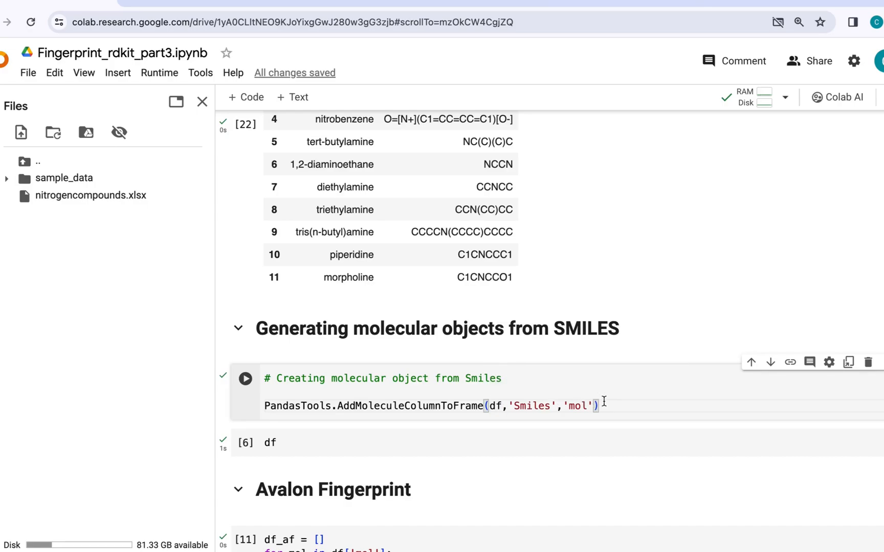
Step: Generate a mol column of 2D structures from the SMILES and browse the drawings
{"action": "left_click", "coordinate": [245, 378]}
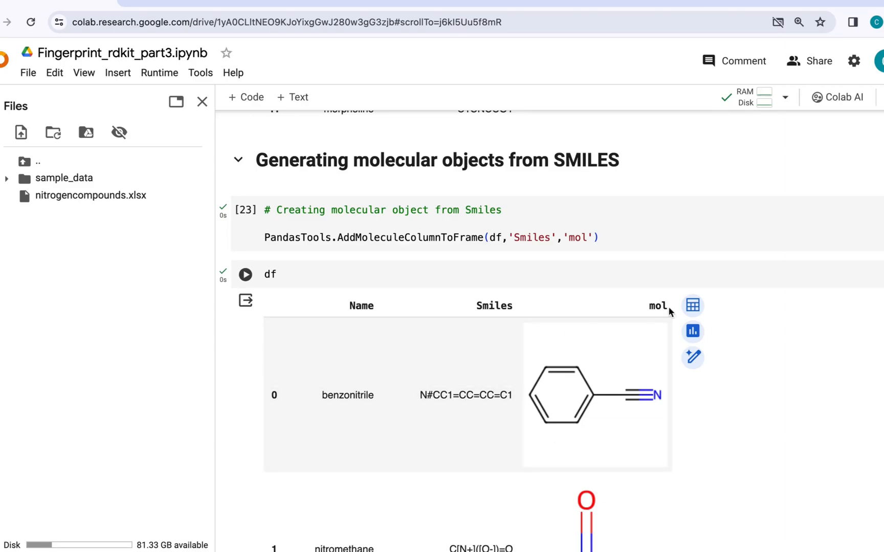
{"action": "scroll", "scroll_direction": "down", "scroll_amount": 3}
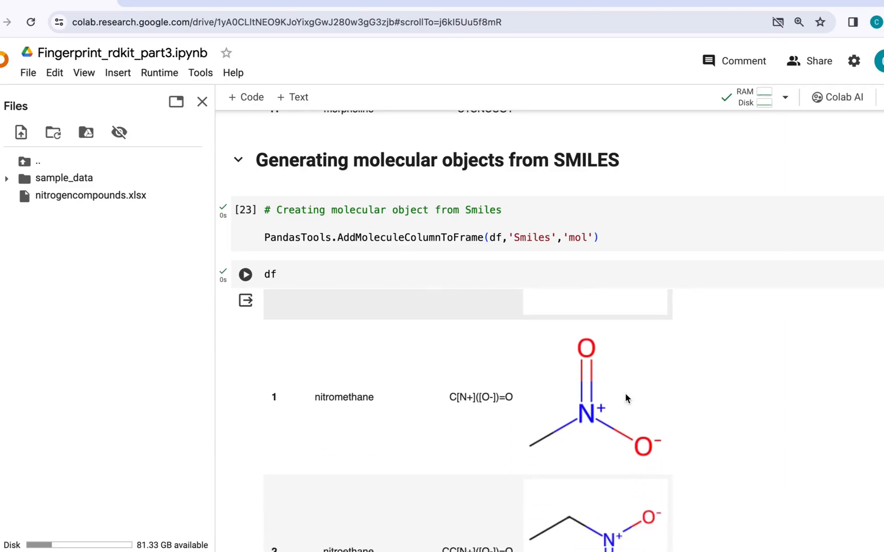
{"action": "scroll", "scroll_direction": "down", "scroll_amount": 3}
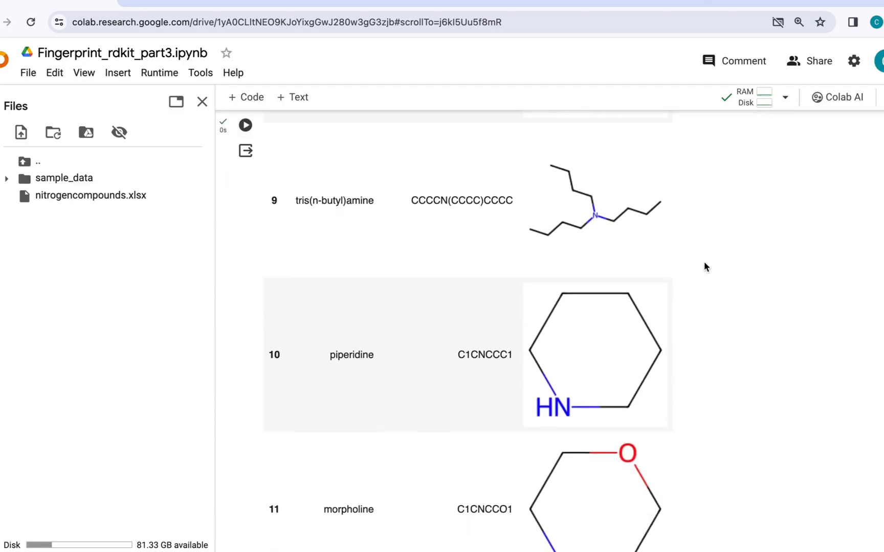
{"action": "scroll", "scroll_direction": "down", "scroll_amount": 3}
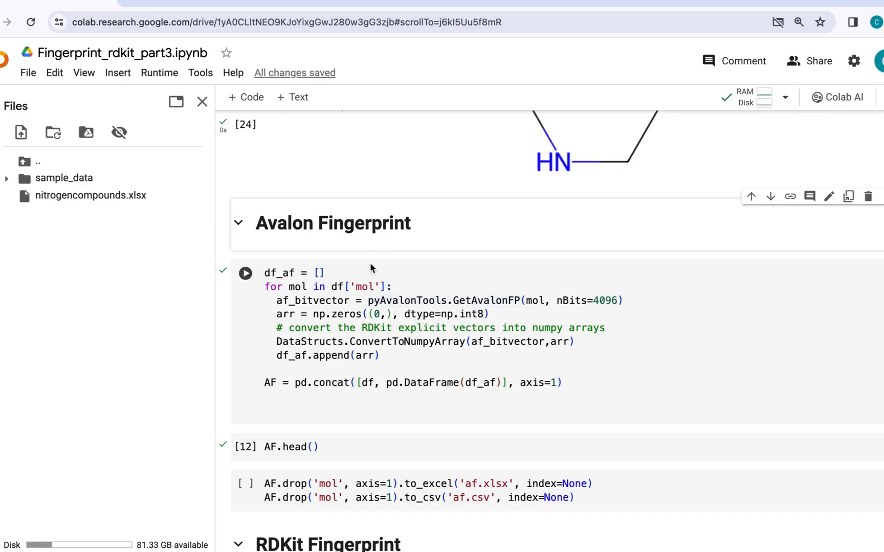
Step: Compute Avalon fingerprints with nBits=4096 and join them to the compound table
{"action": "left_click", "coordinate": [294, 273]}
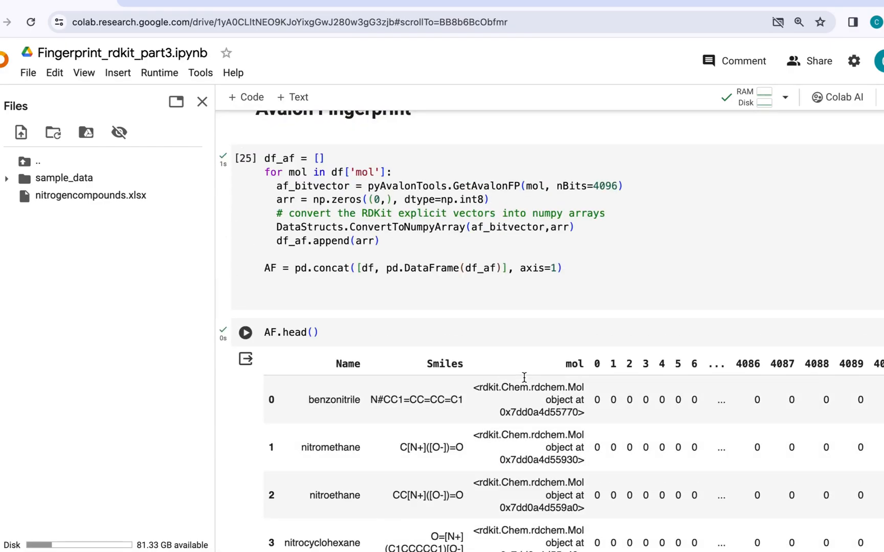
{"action": "mouse_move", "coordinate": [422, 388]}
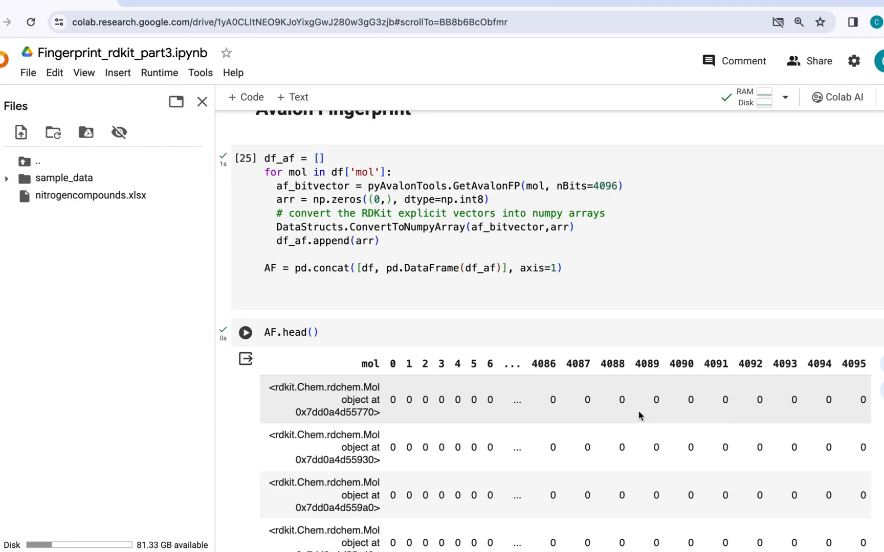
Step: Change nBits from 4096 to 512 and rerun the Avalon fingerprint calculation
{"action": "left_click", "coordinate": [245, 159]}
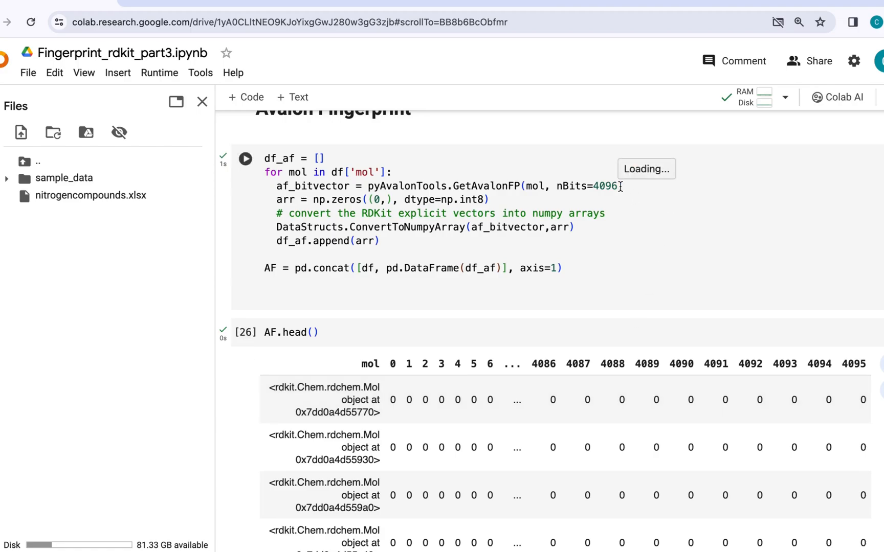
{"action": "double_click", "coordinate": [605, 186]}
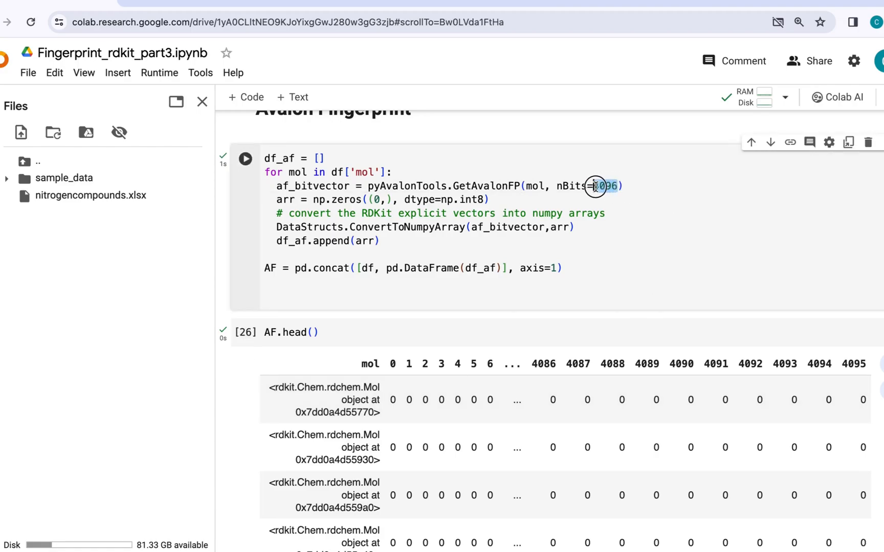
{"action": "type", "text": "512"}
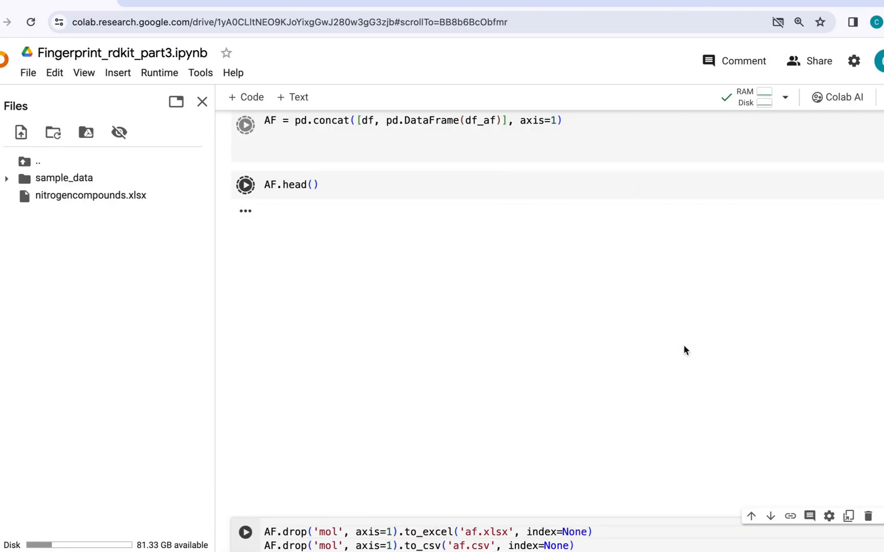
{"action": "left_click", "coordinate": [245, 184]}
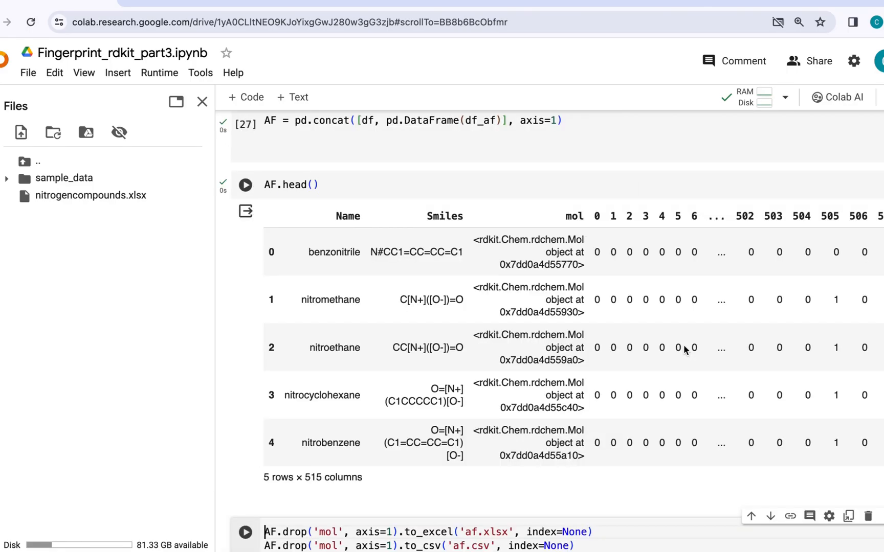
{"action": "scroll", "scroll_direction": "down", "scroll_amount": 3}
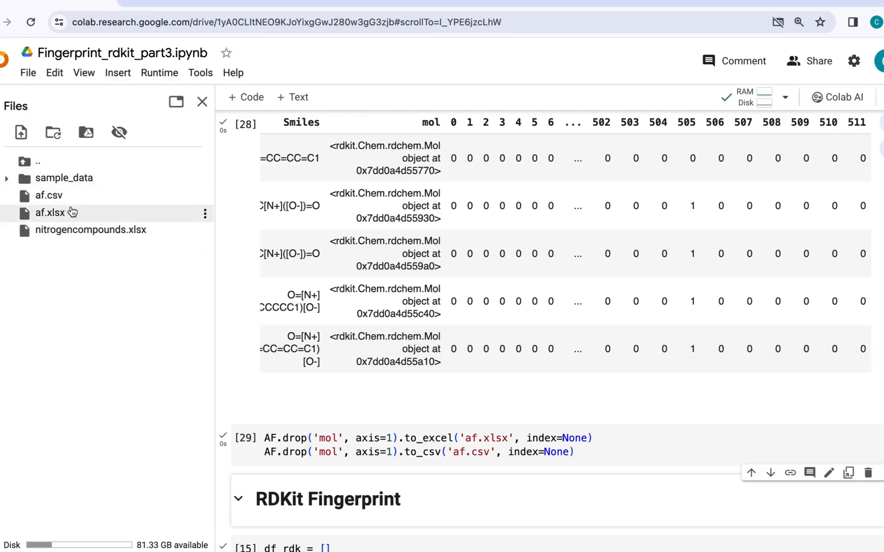
{"action": "left_click", "coordinate": [205, 213]}
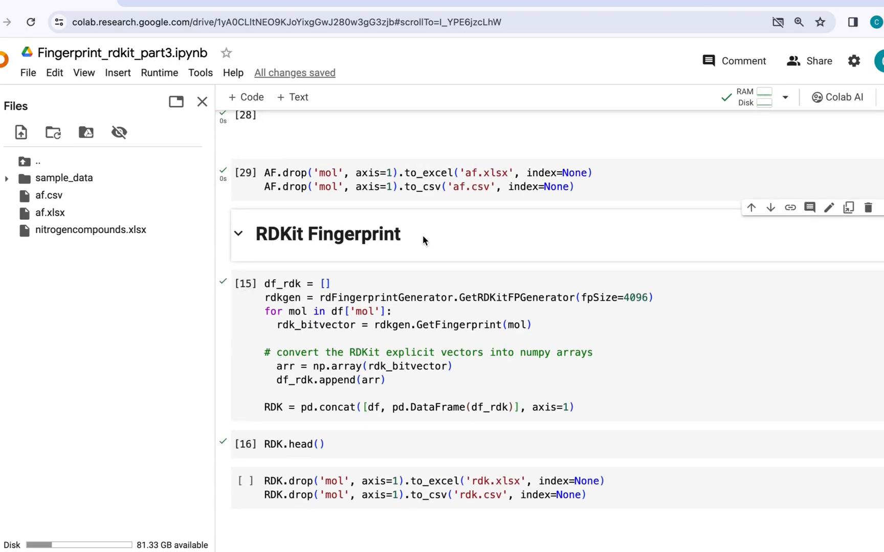
Step: Review the RDKit fingerprint cell using GetRDKitFPGenerator with fpSize=4096 and its RDK.head() preview
{"action": "scroll", "scroll_direction": "down", "scroll_amount": 3}
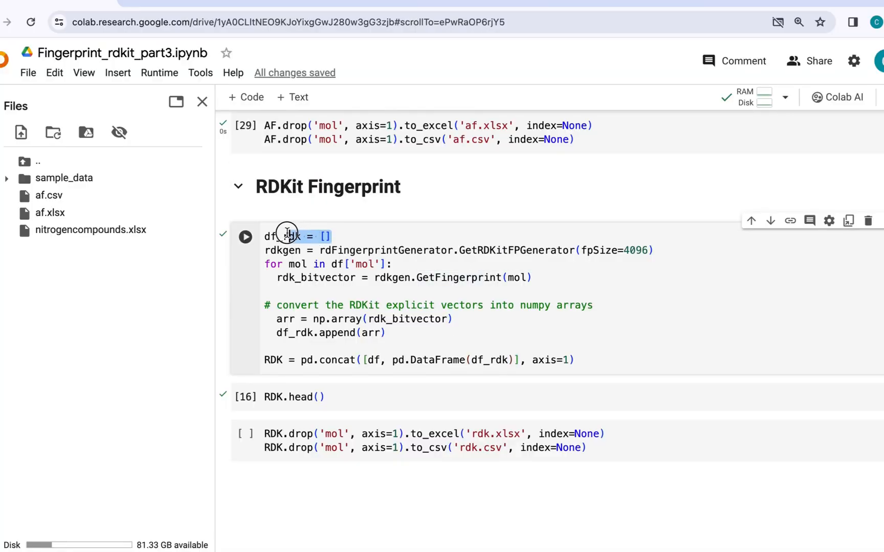
{"action": "double_click", "coordinate": [276, 235]}
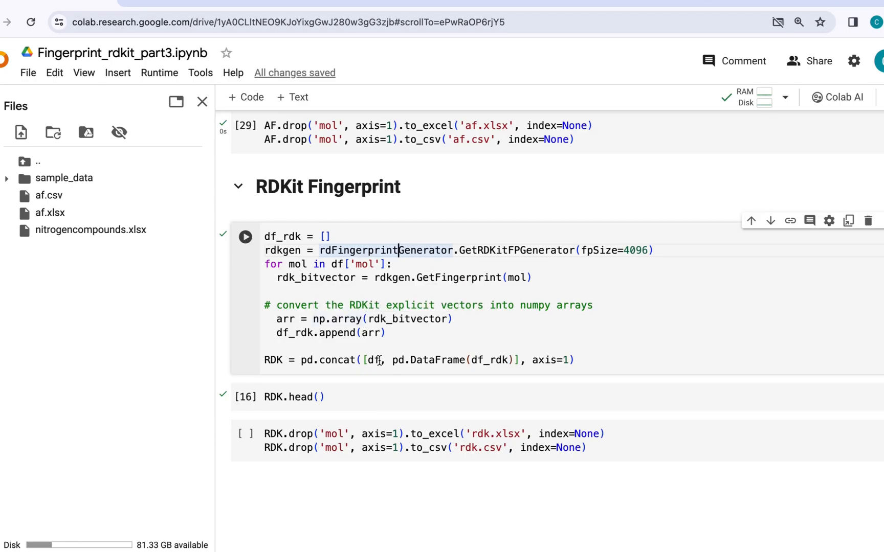
{"action": "mouse_move", "coordinate": [586, 358]}
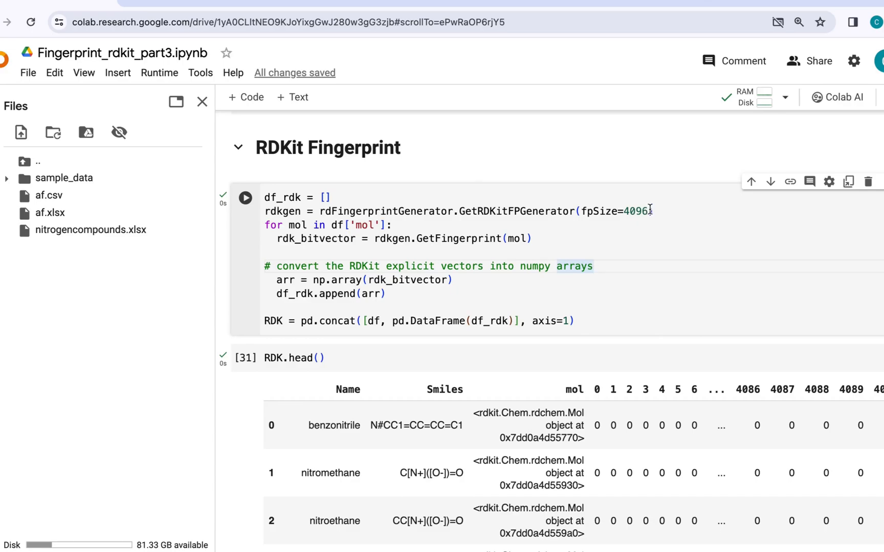
{"action": "double_click", "coordinate": [636, 211]}
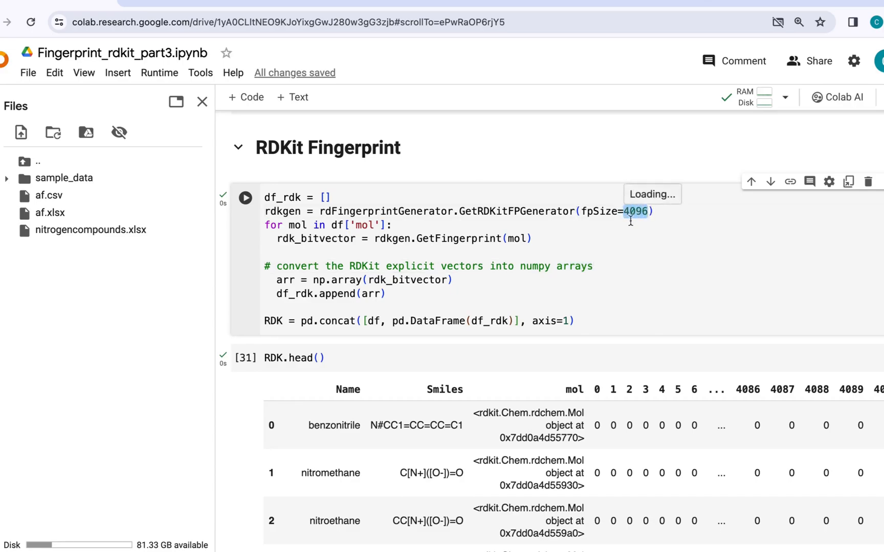
{"action": "mouse_move", "coordinate": [638, 235]}
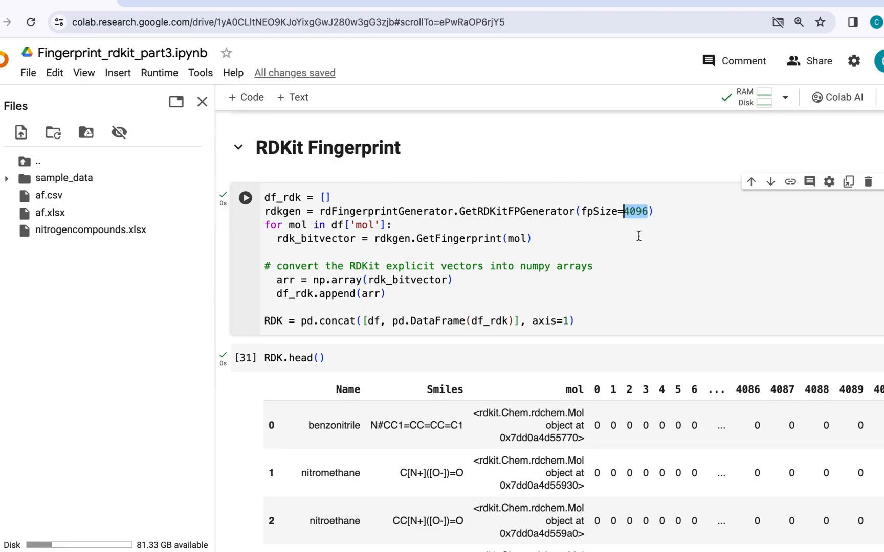
{"action": "scroll", "scroll_direction": "down", "scroll_amount": 3}
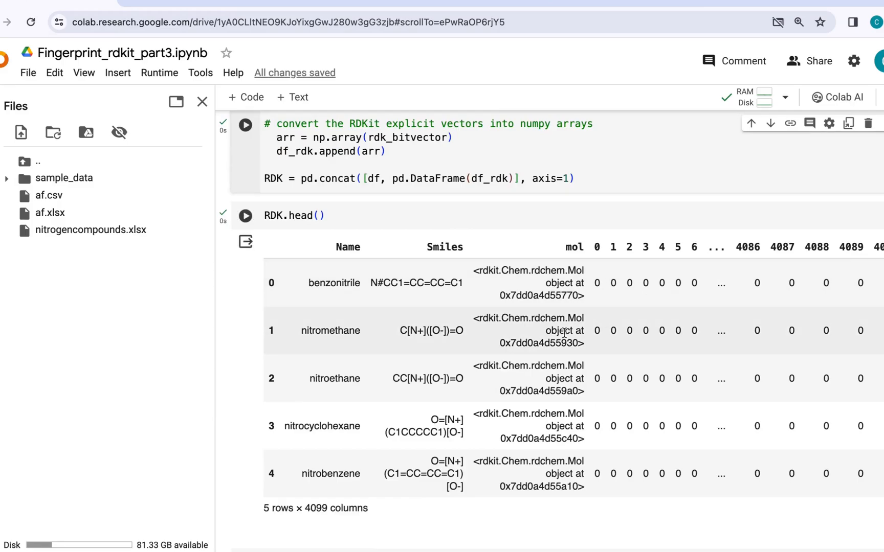
Step: Export the RDK table without the mol column to rdk.xlsx and rdk.csv and refresh the Files panel
{"action": "scroll", "scroll_direction": "down", "scroll_amount": 3}
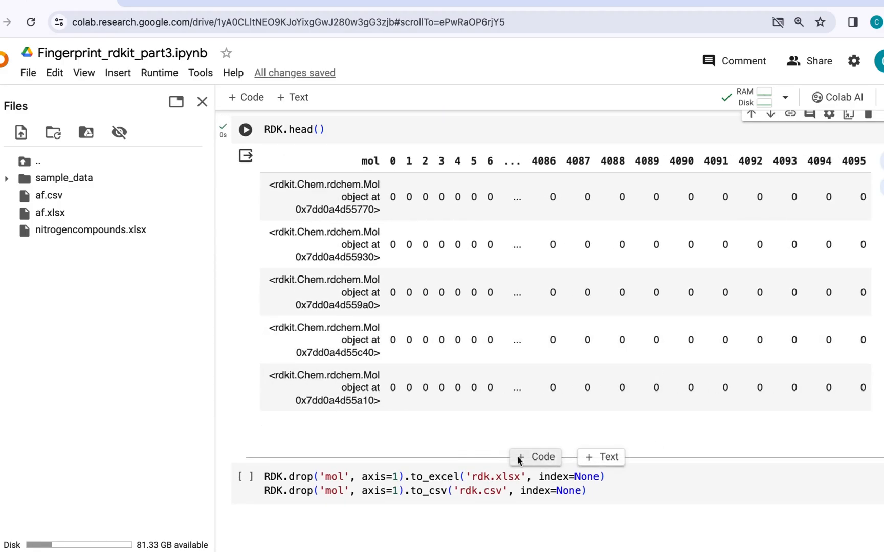
{"action": "left_click", "coordinate": [586, 490]}
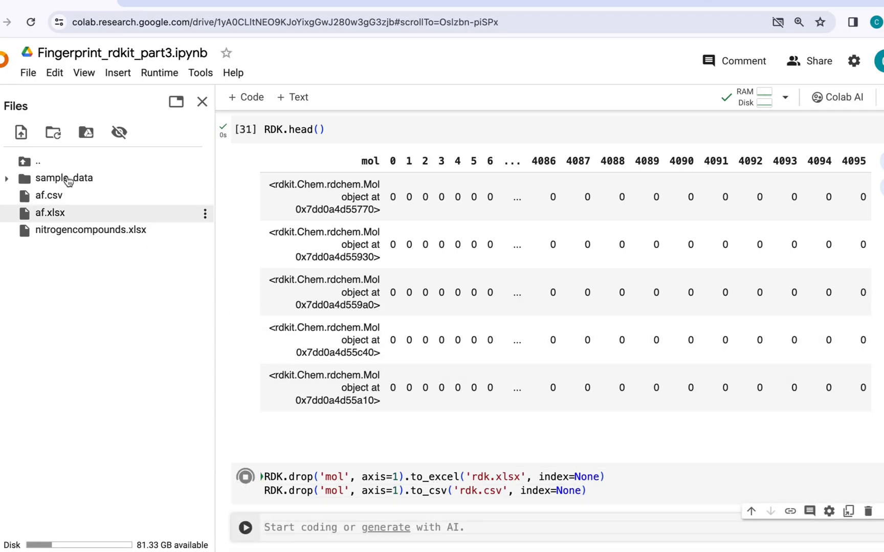
{"action": "left_click", "coordinate": [53, 132]}
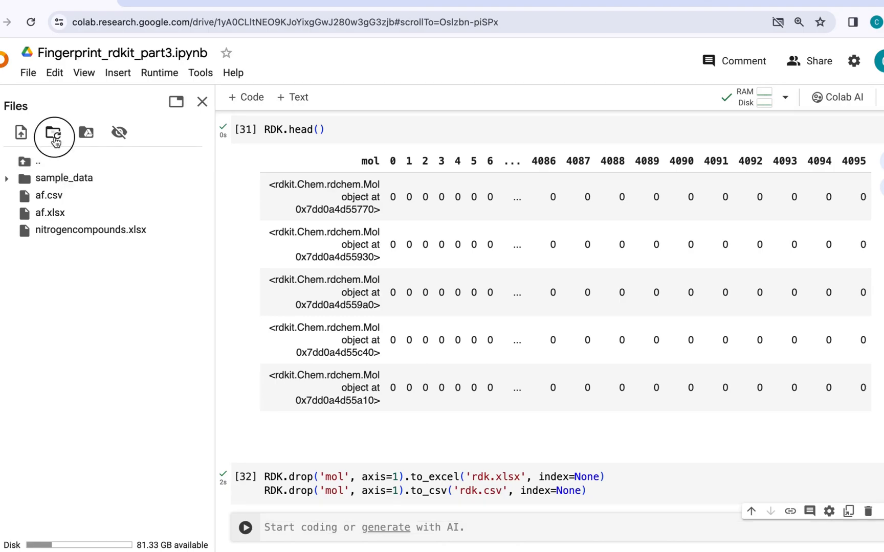